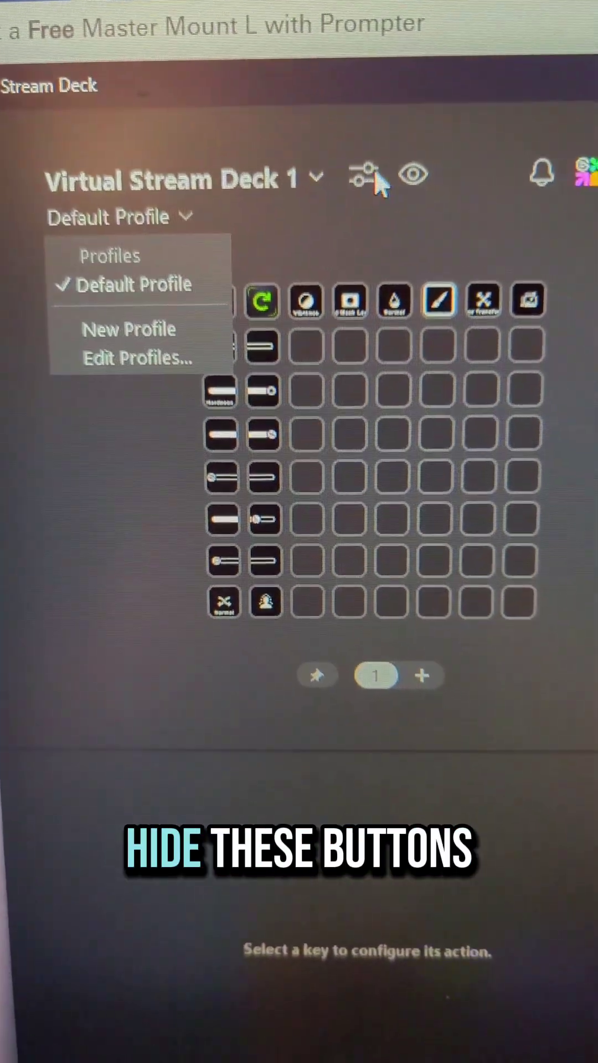
Show Virtual Stream Deck 1's display and layout settings with Hide empty keys enabled
click(364, 176)
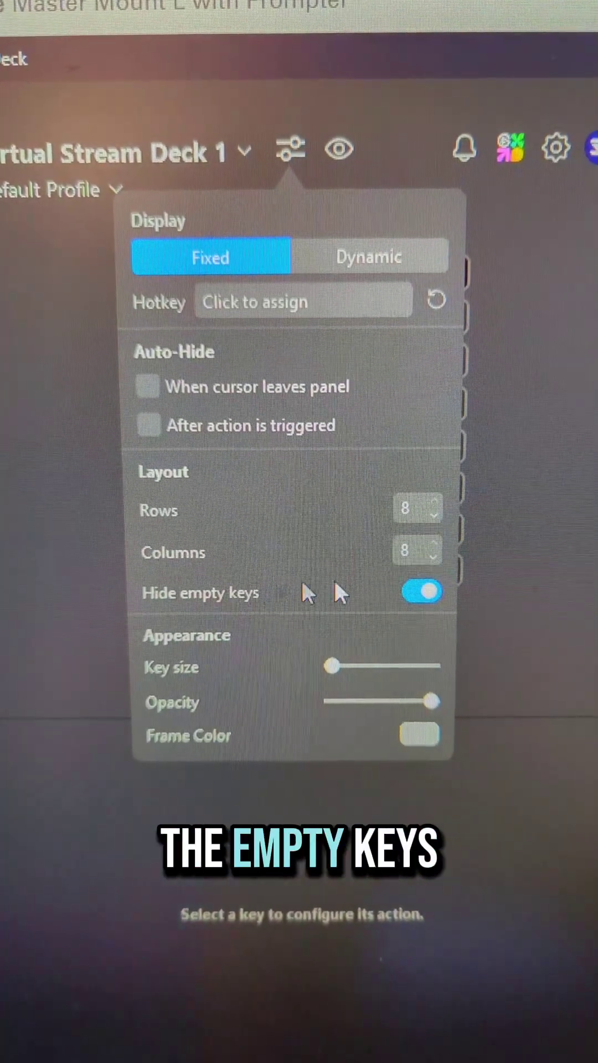